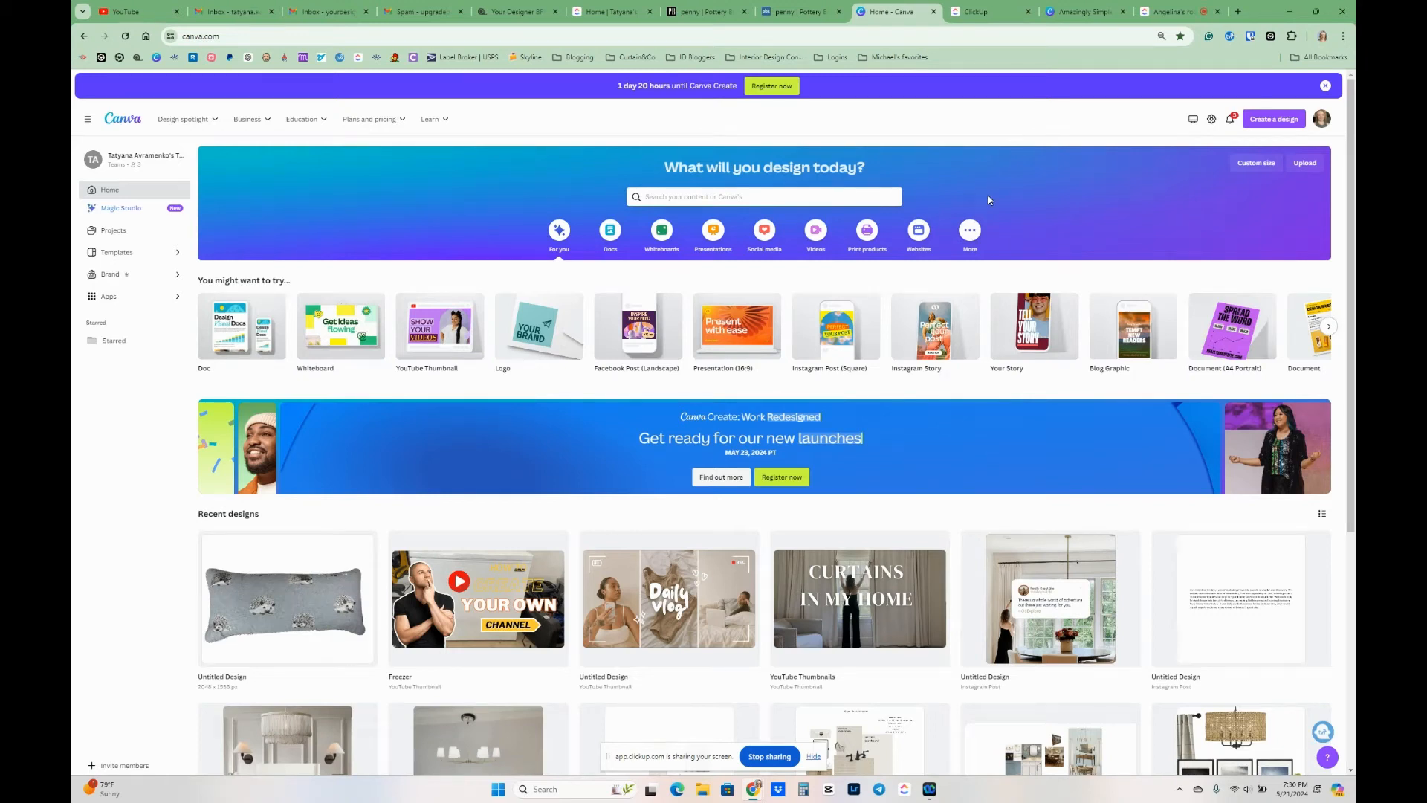
mouse_move(1274, 119)
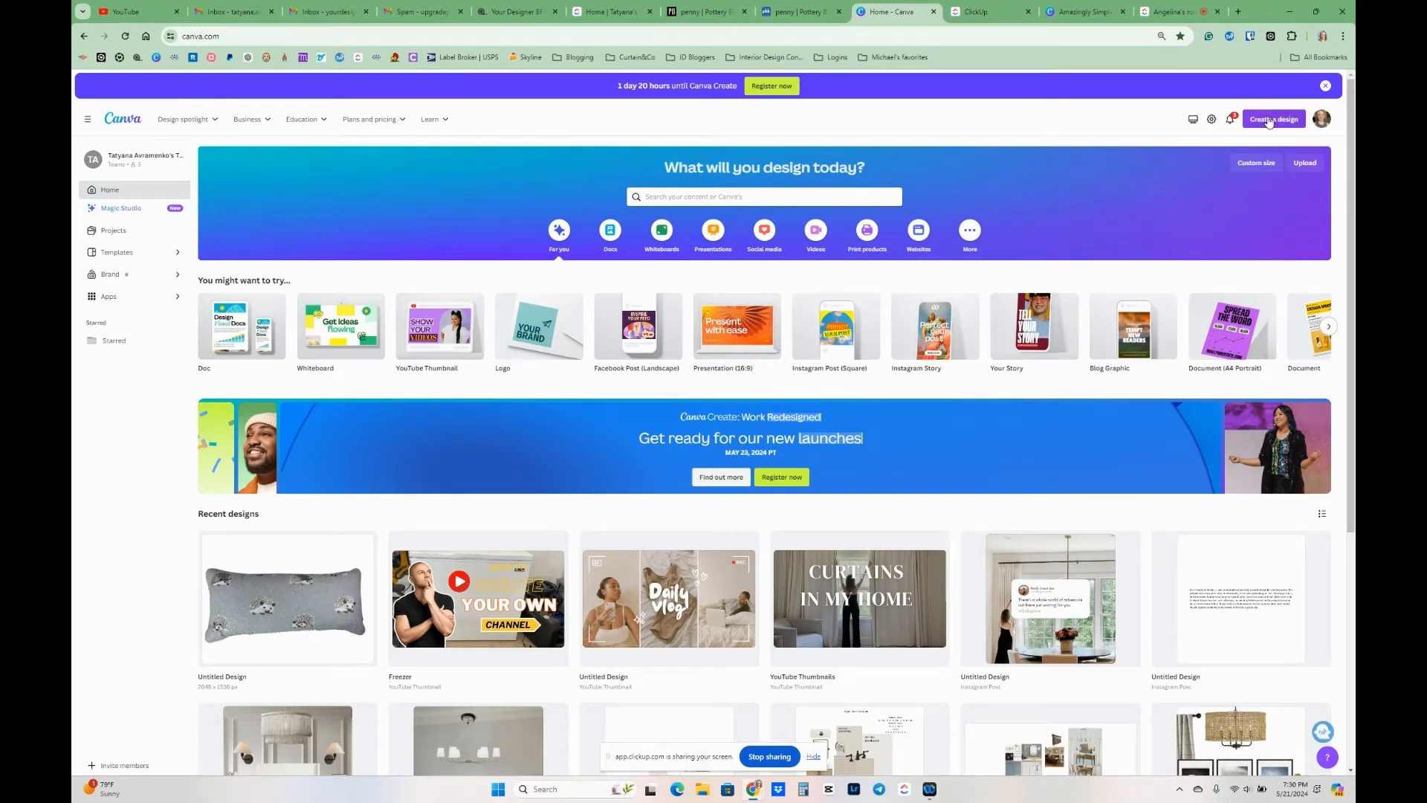
- Upload the bedroom photo IMG_7687.JPG from the computer via Create a design > Import file
left_click(1273, 119)
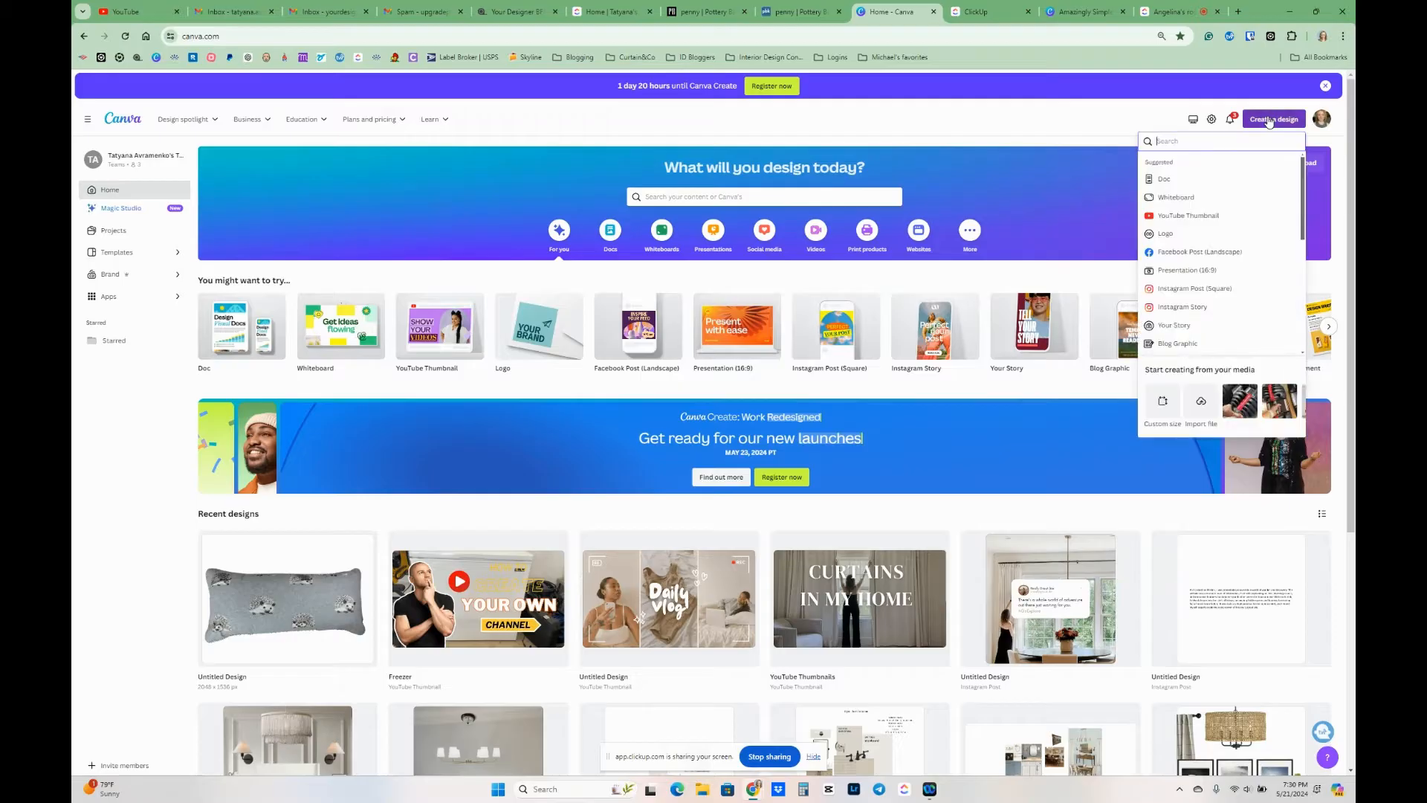
mouse_move(1158, 431)
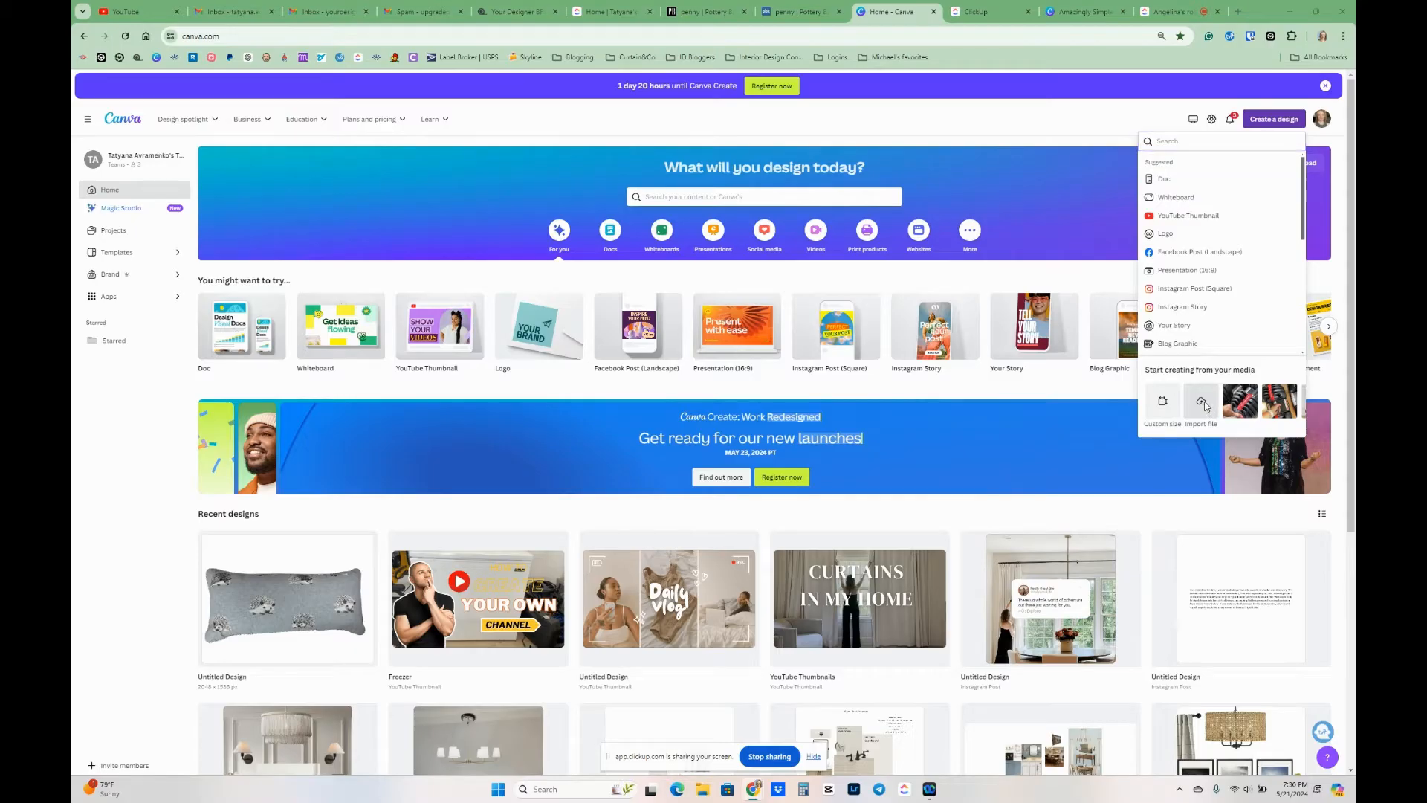
left_click(1201, 400)
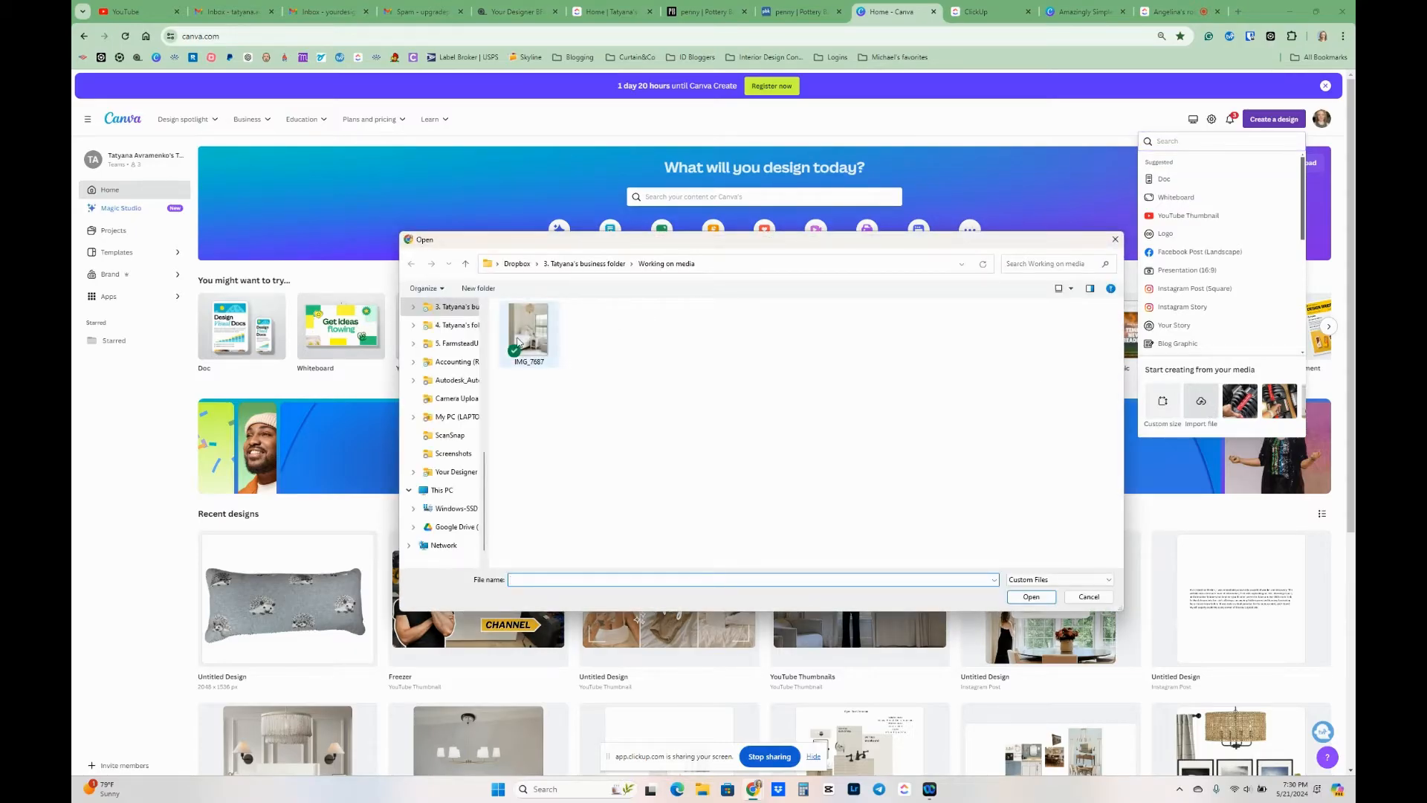
left_click(1089, 596)
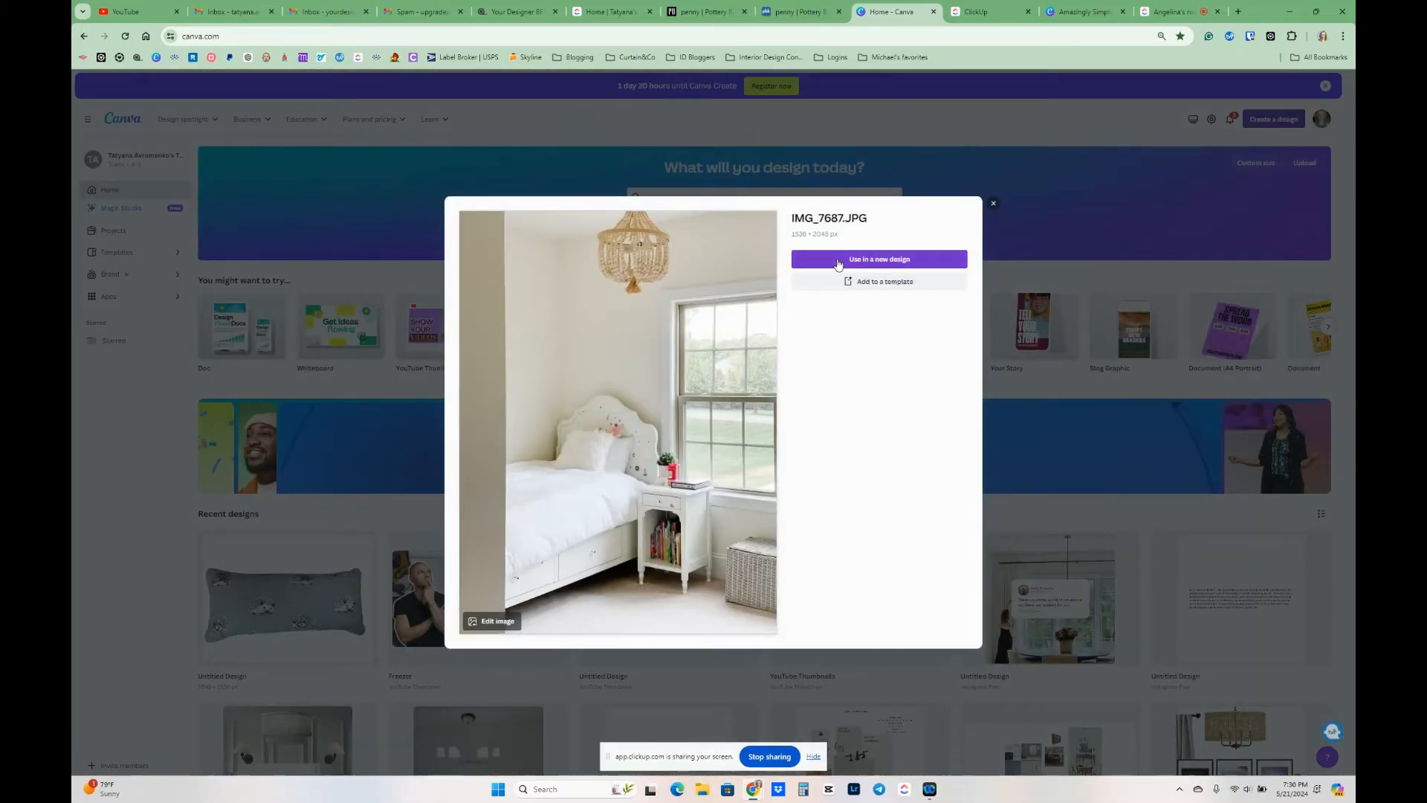
- Use the photo in a new design, searching 'blog' and choosing Blog Graphic (800 × 1200 px)
left_click(877, 259)
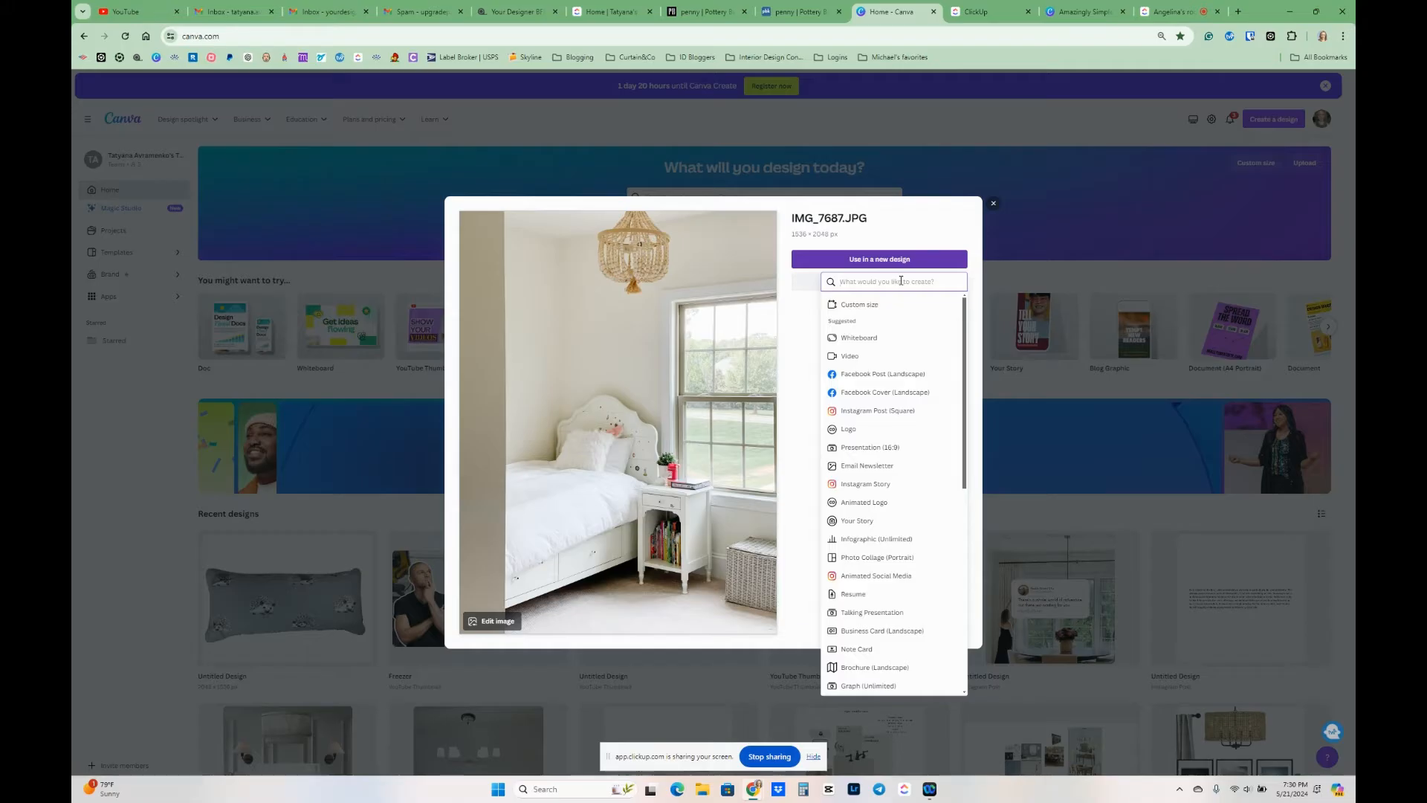
mouse_move(919, 429)
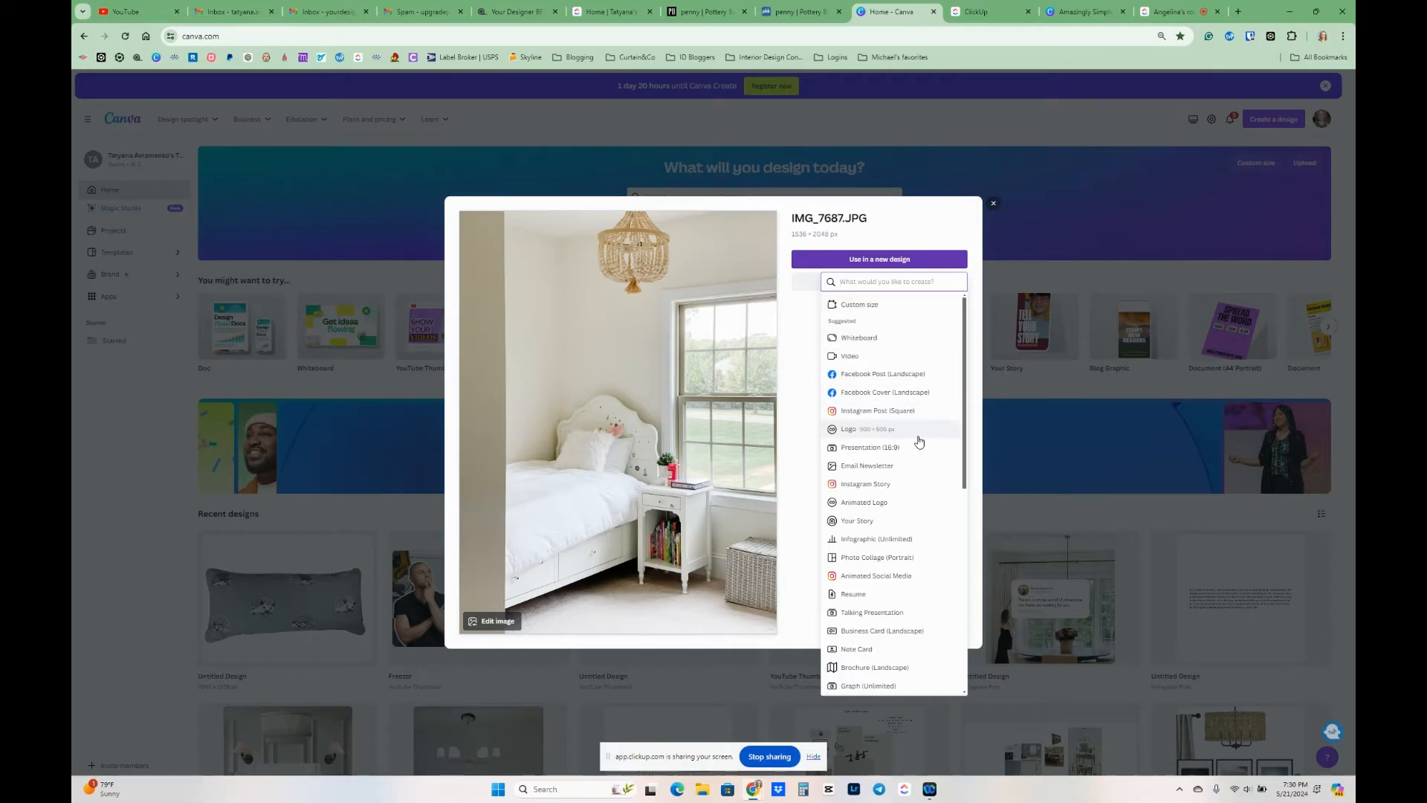
scroll("down", 3)
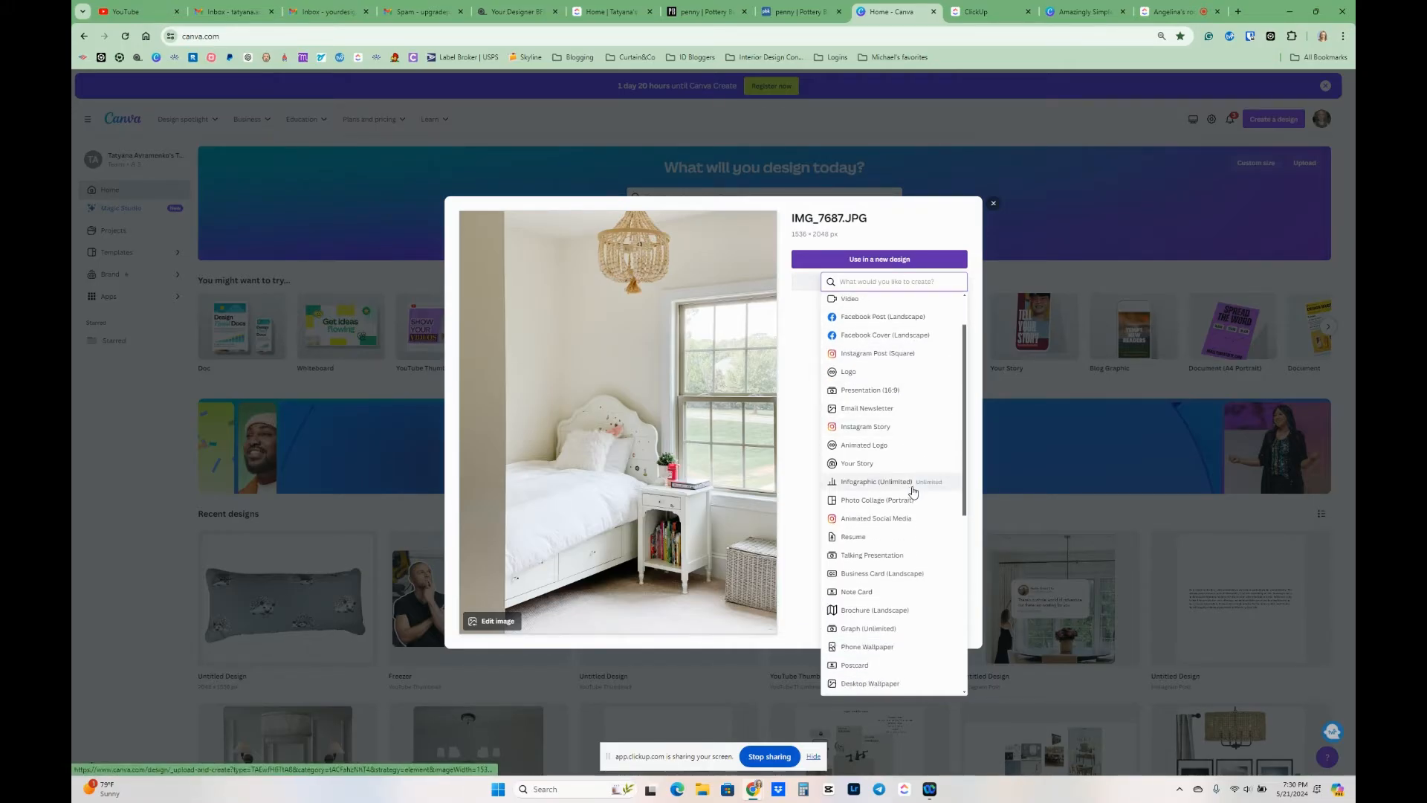
scroll("down", 3)
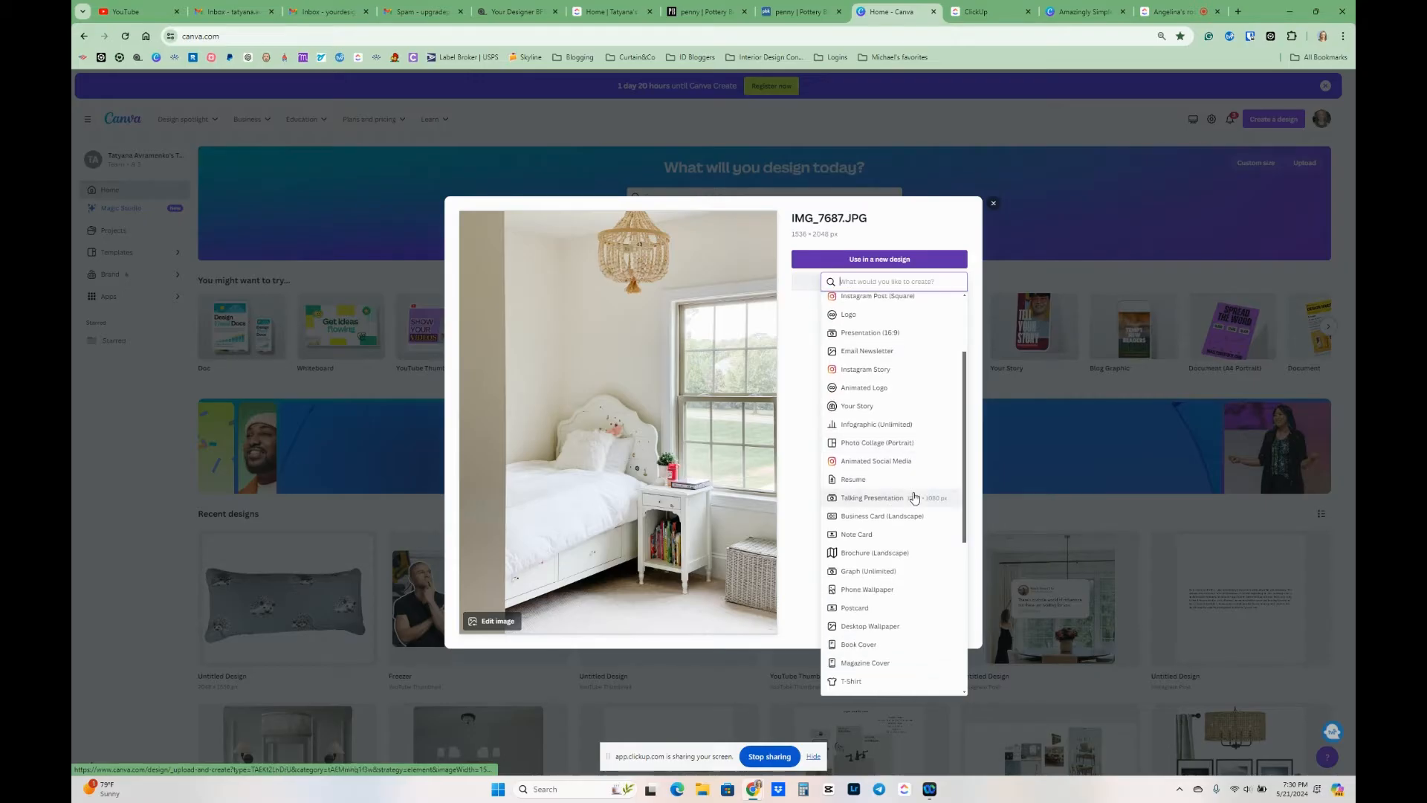
scroll("down", 3)
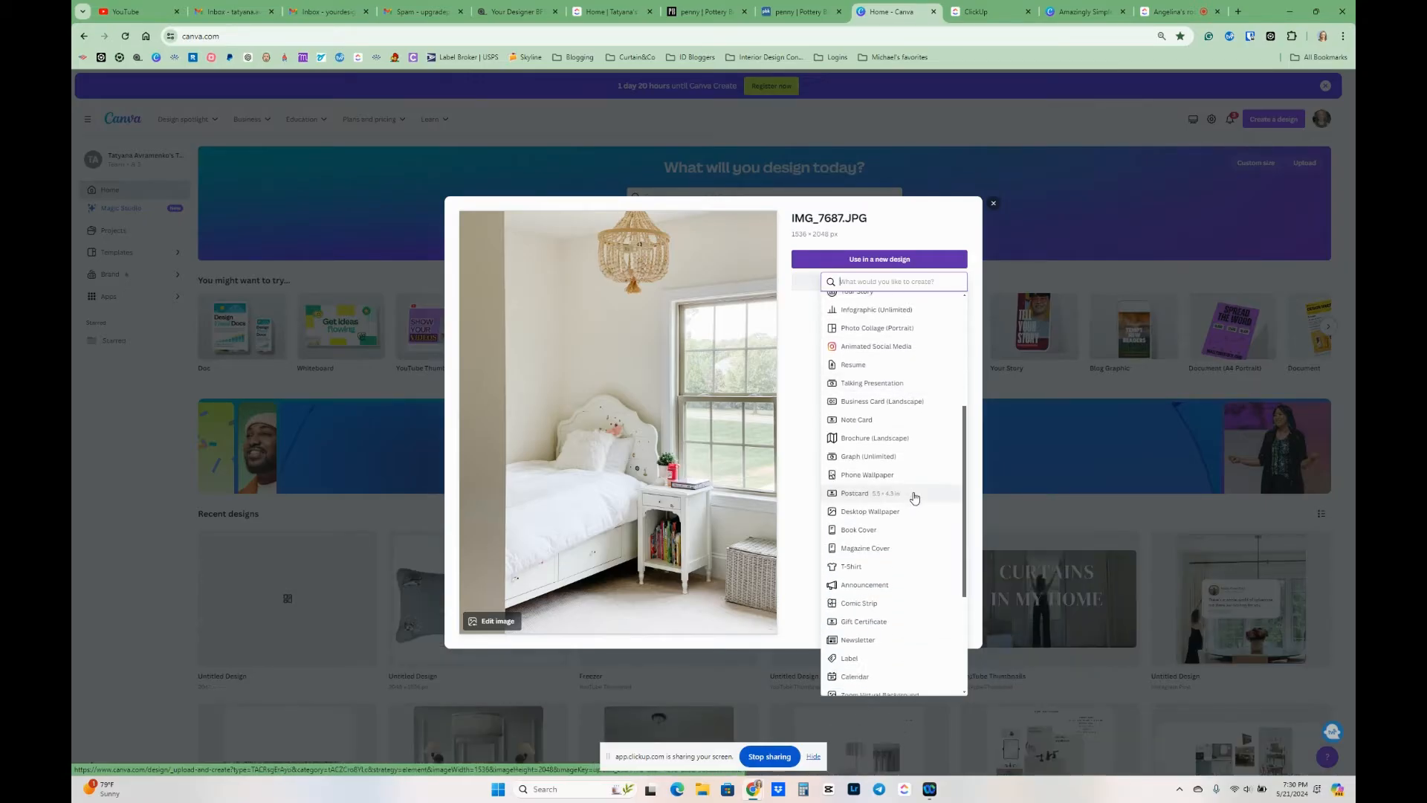
type("t")
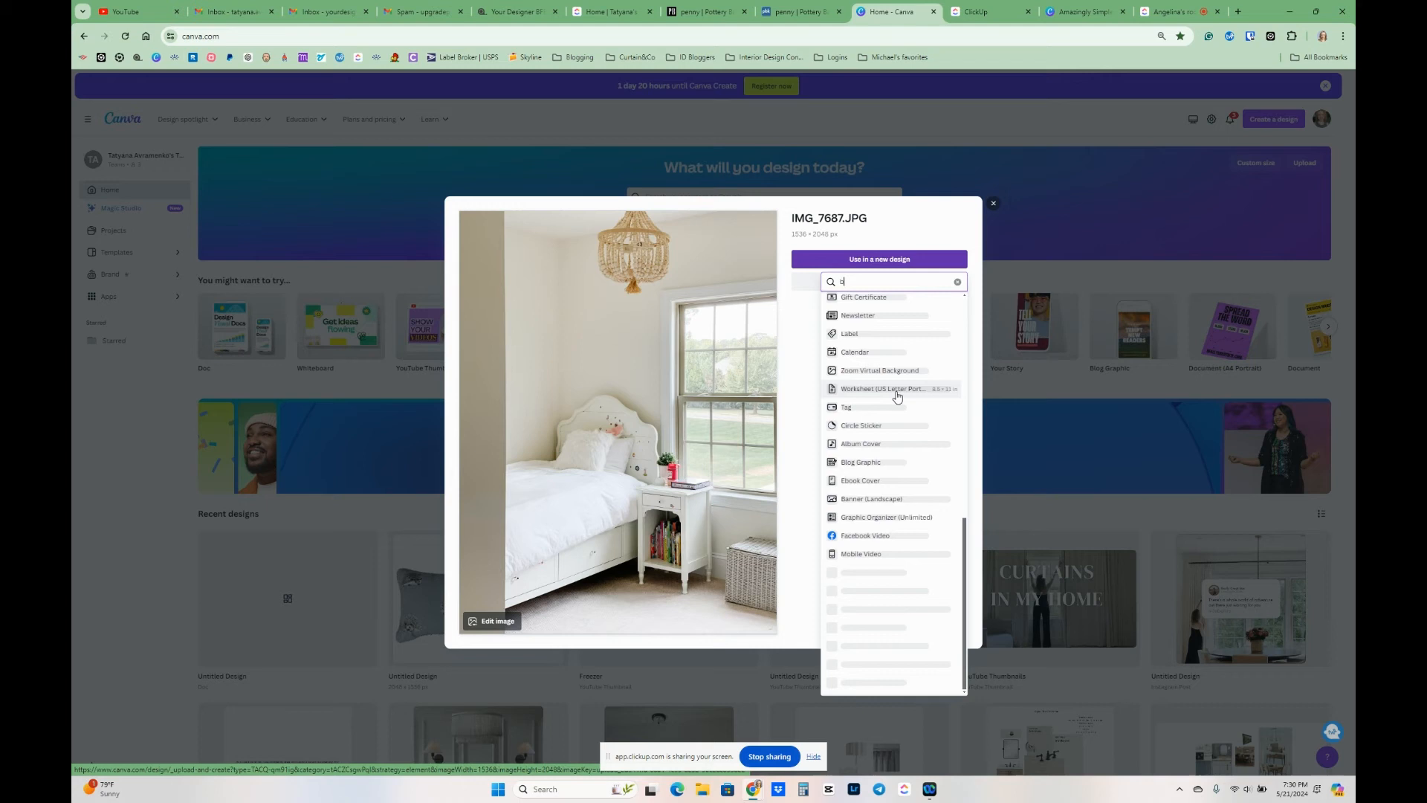
type("lo")
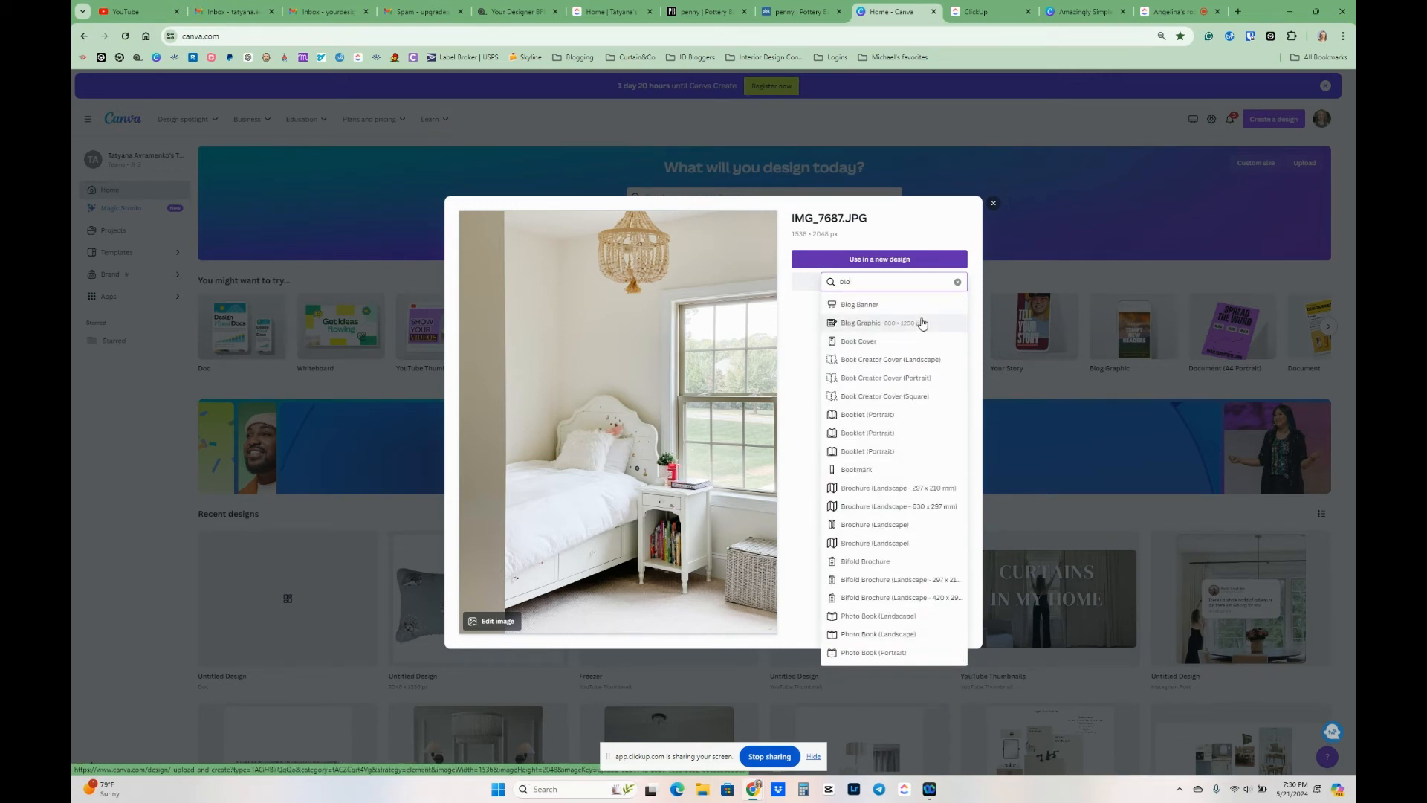
type("g po")
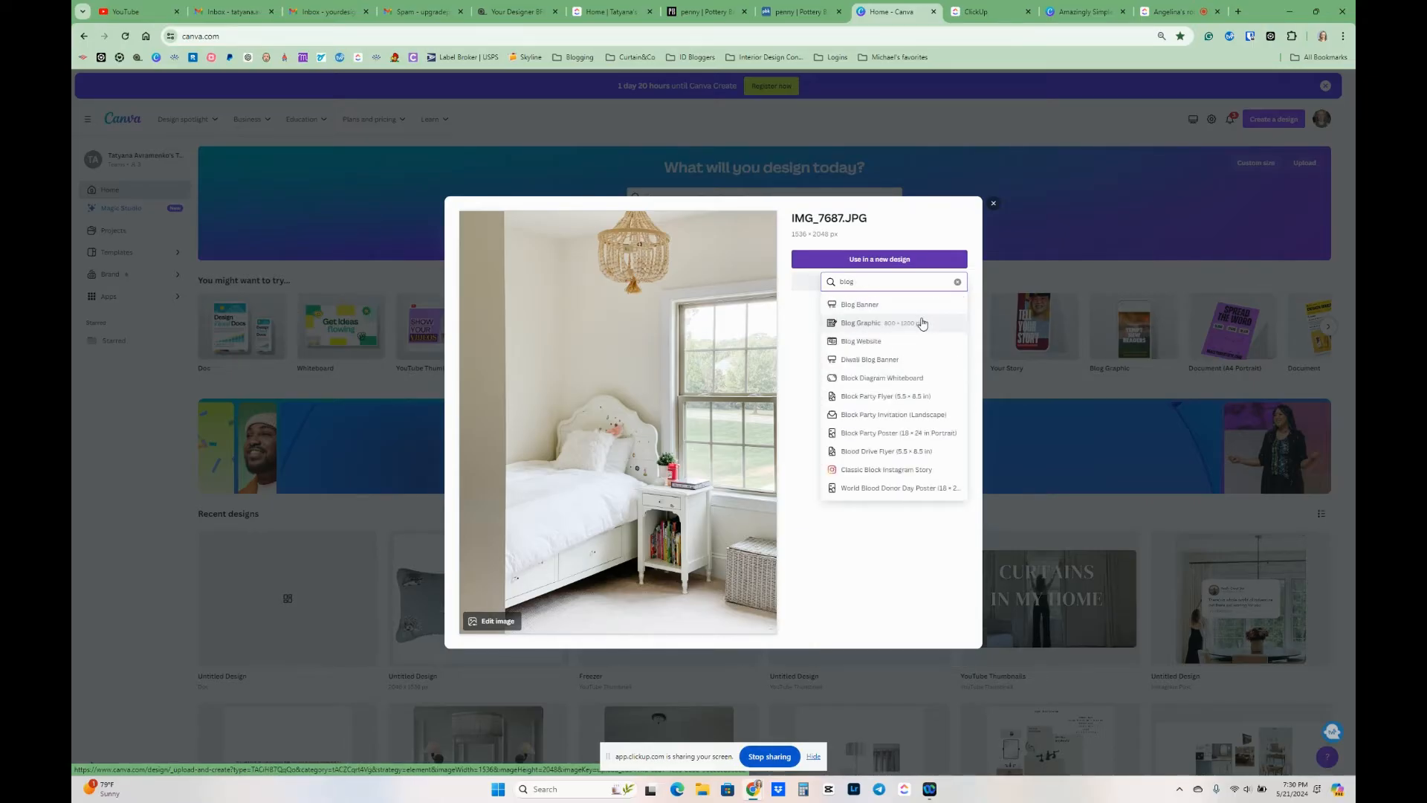
left_click(993, 203)
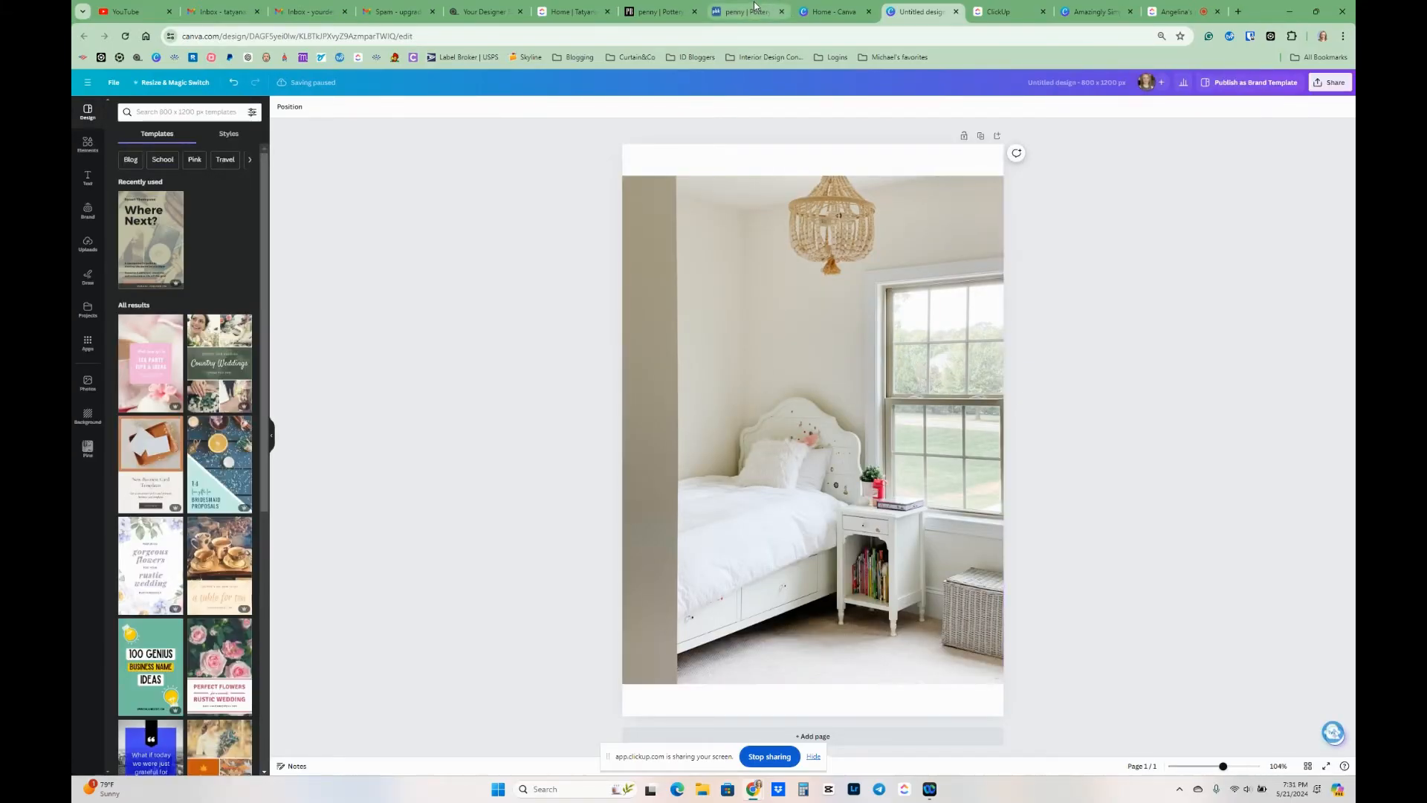
- Switch to the Pottery Barn Kids browser tab showing Penny search results
left_click(745, 10)
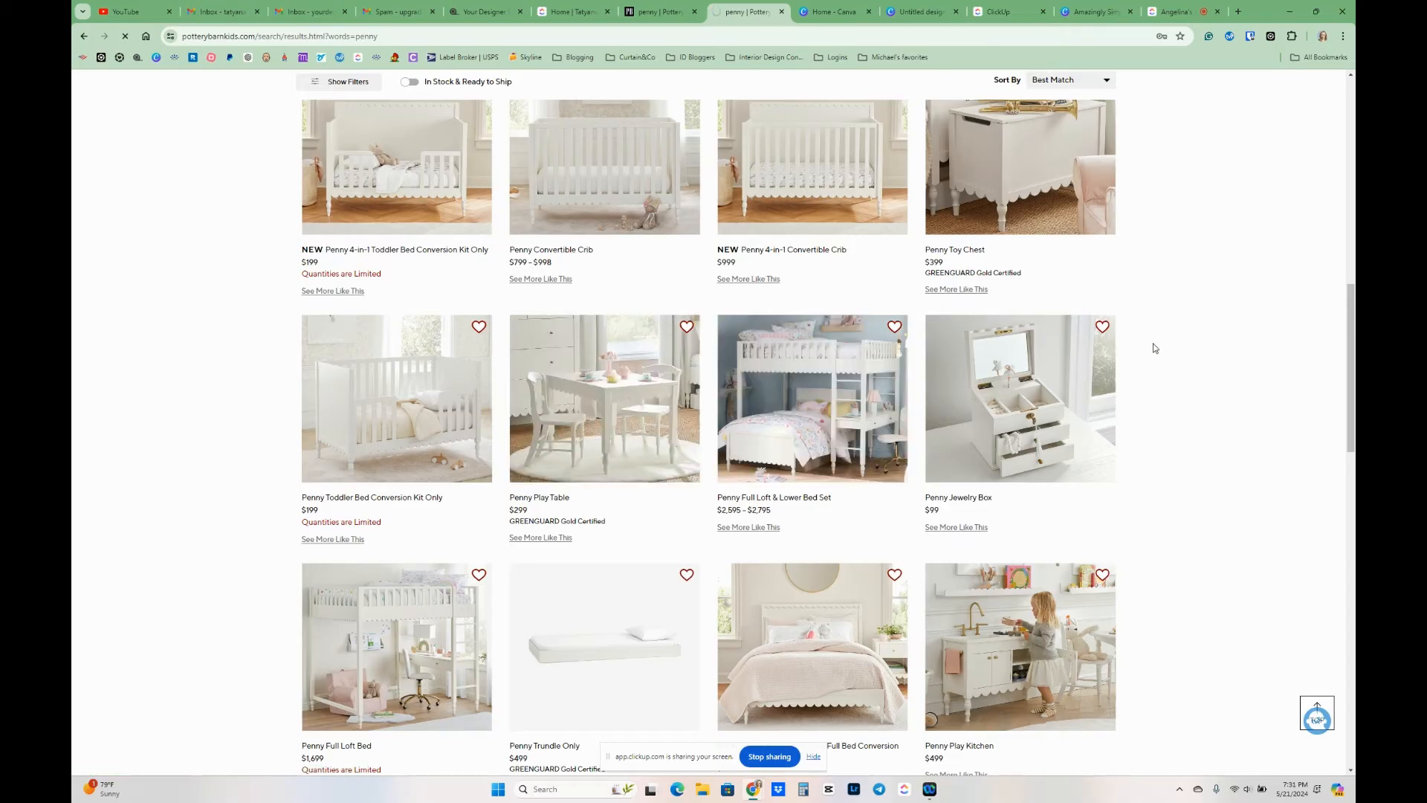
- Go to the Penny Play Table product page and copy the white table's product image
left_click(604, 399)
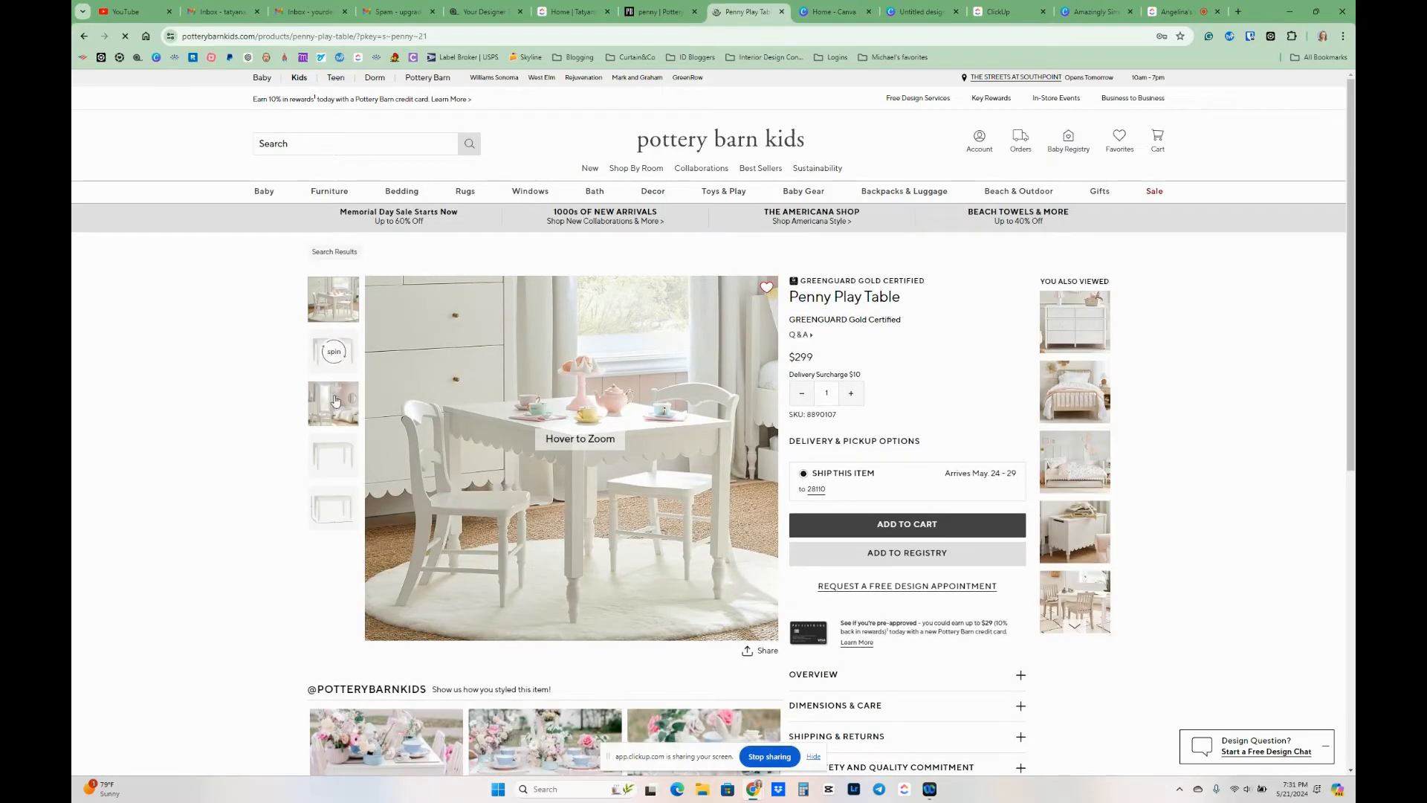
right_click(468, 480)
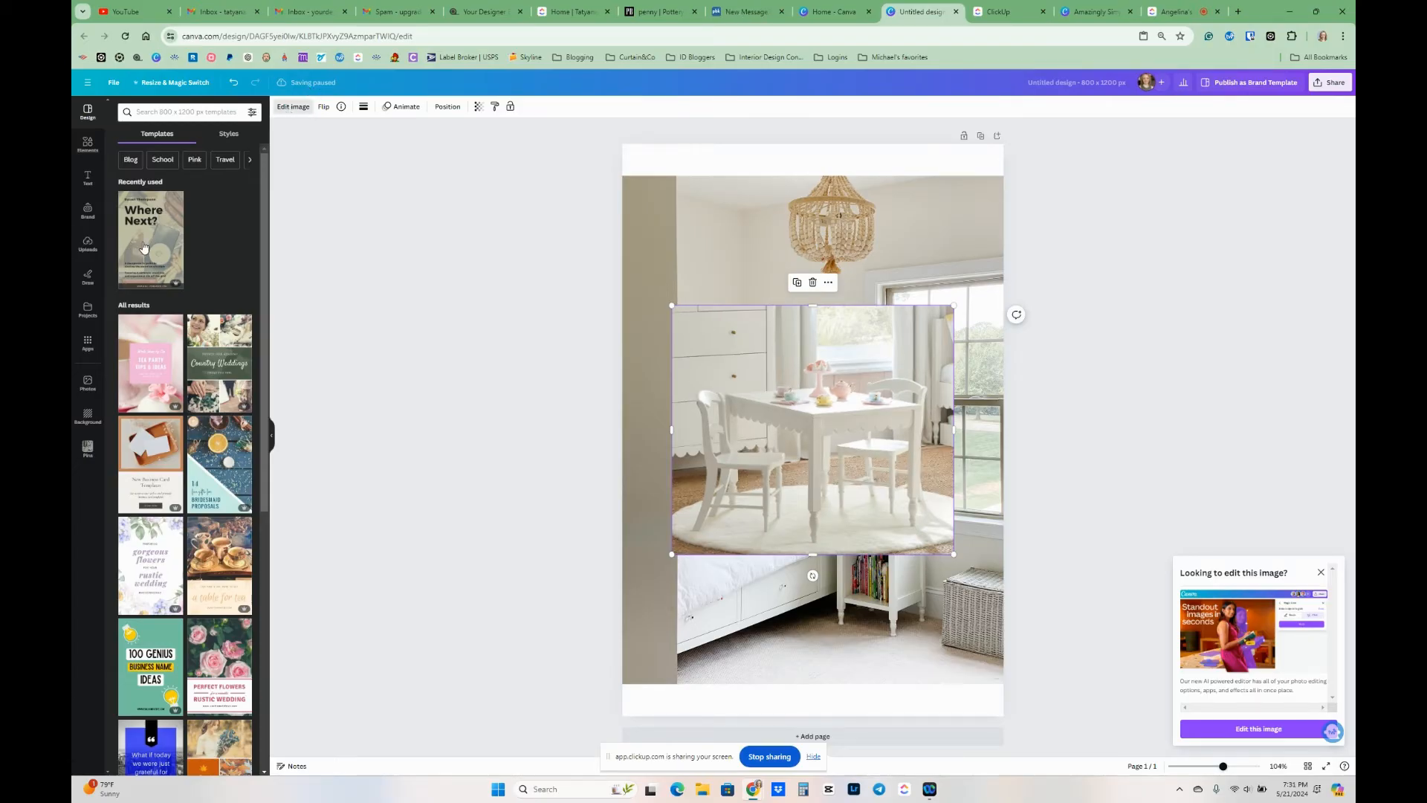
- Run BG Remover on the pasted play table photo via Edit image
left_click(293, 107)
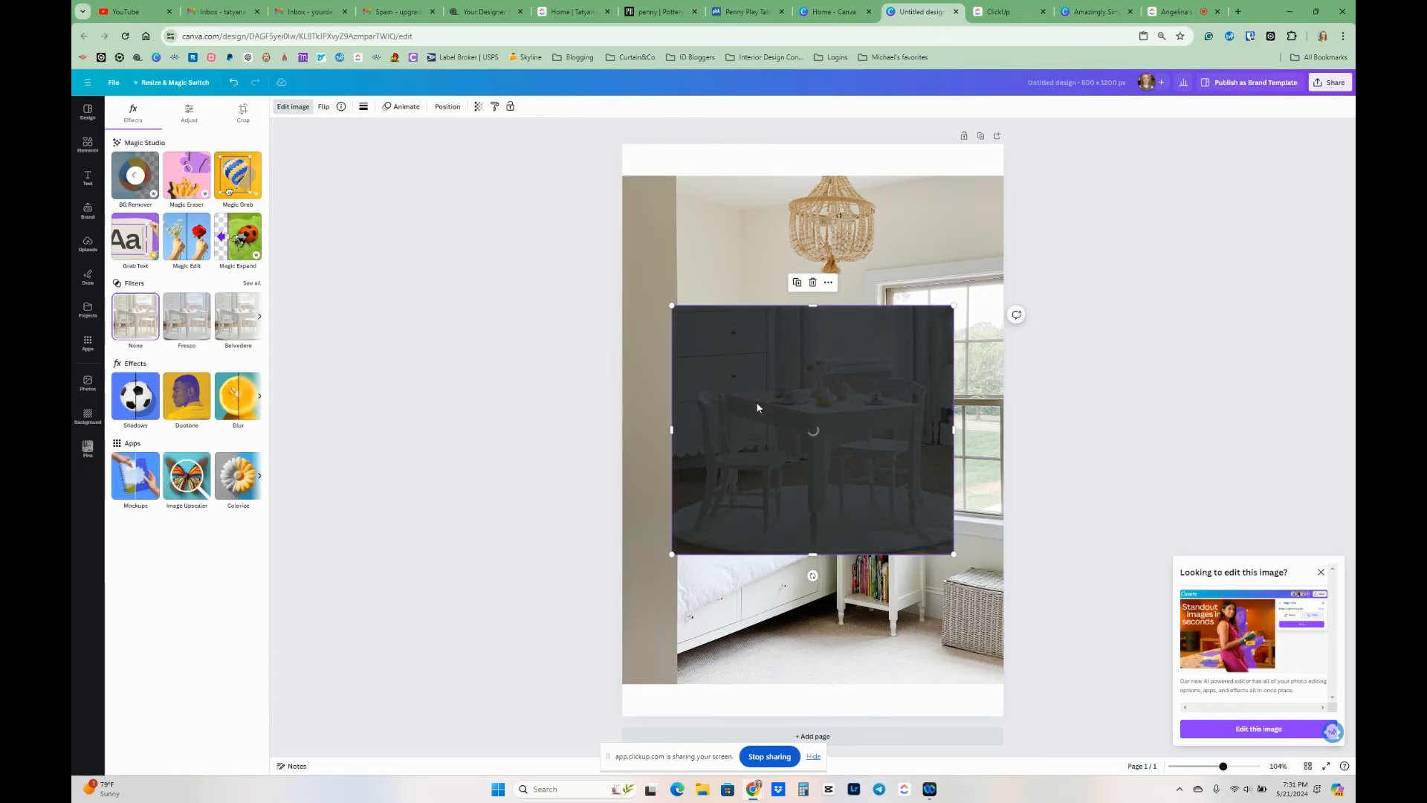
left_click(135, 175)
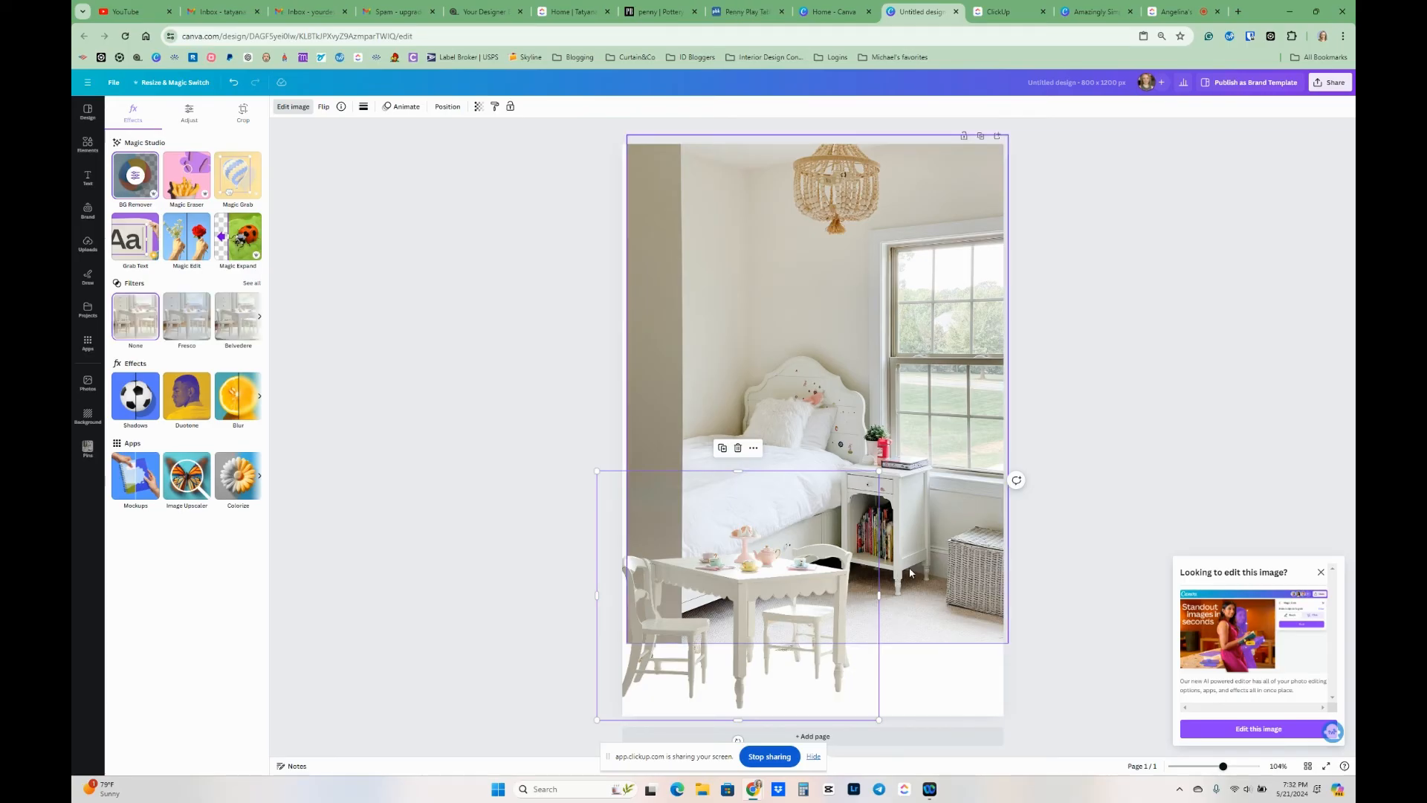
mouse_move(727, 376)
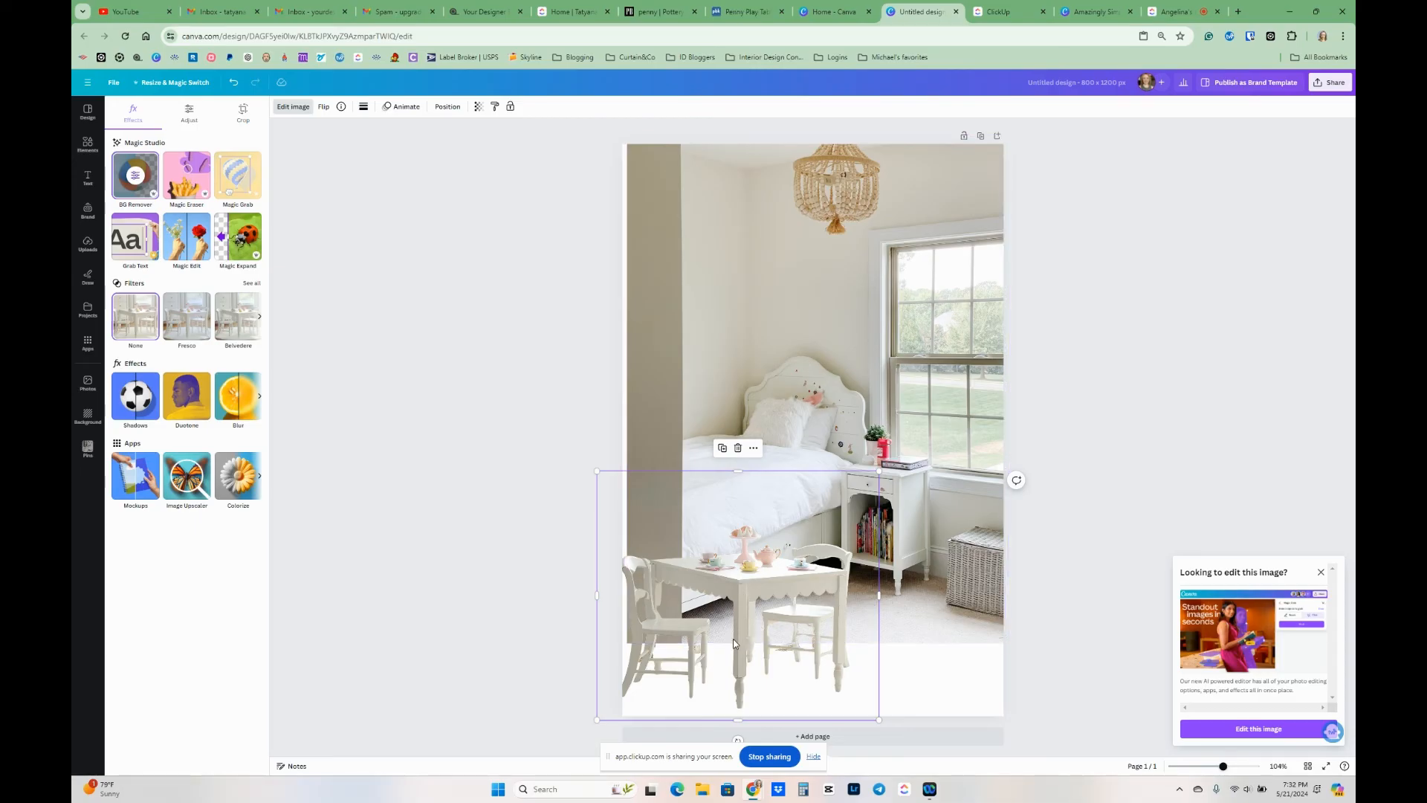
- Position the cut-out play table at the bottom-left of the canvas, in front of the bed
left_click(834, 402)
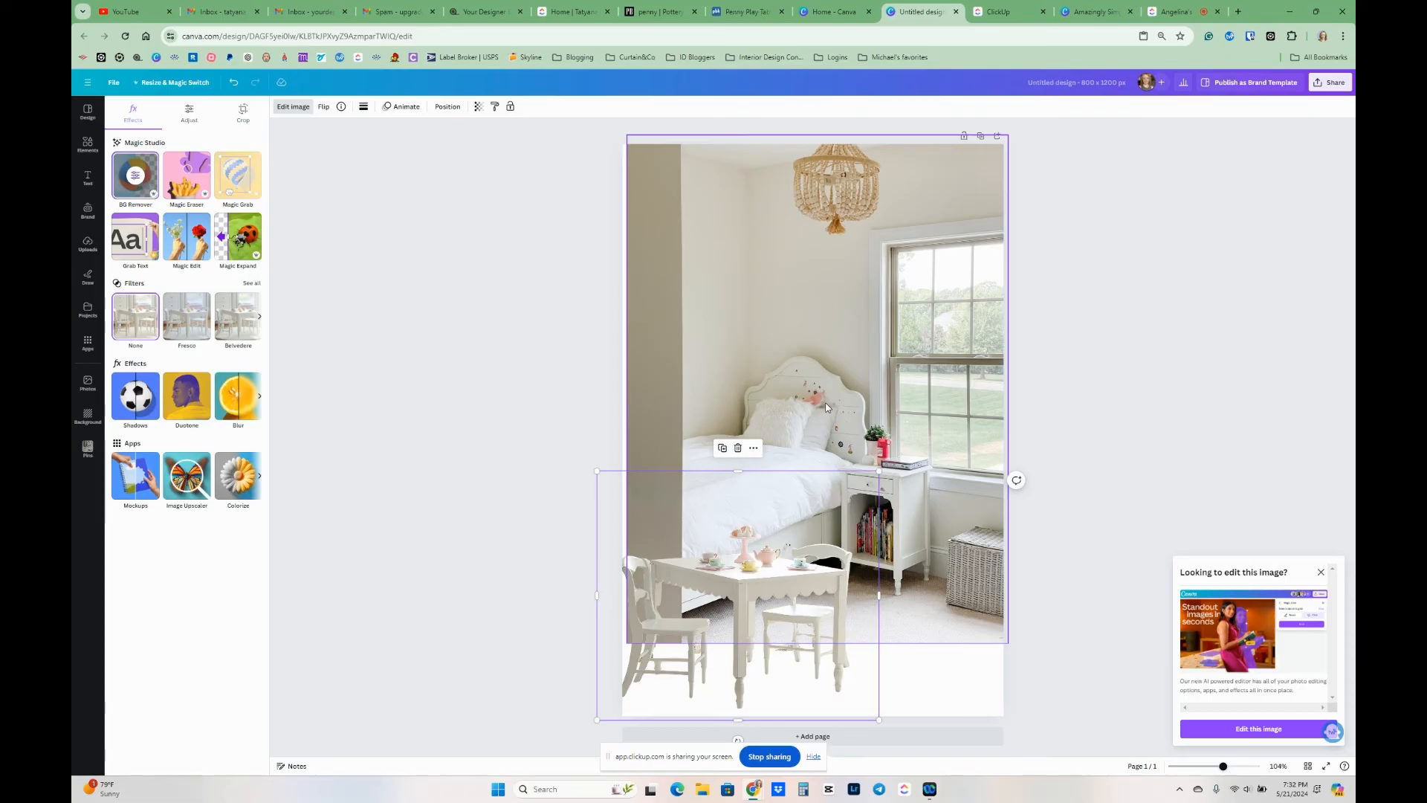
mouse_move(709, 404)
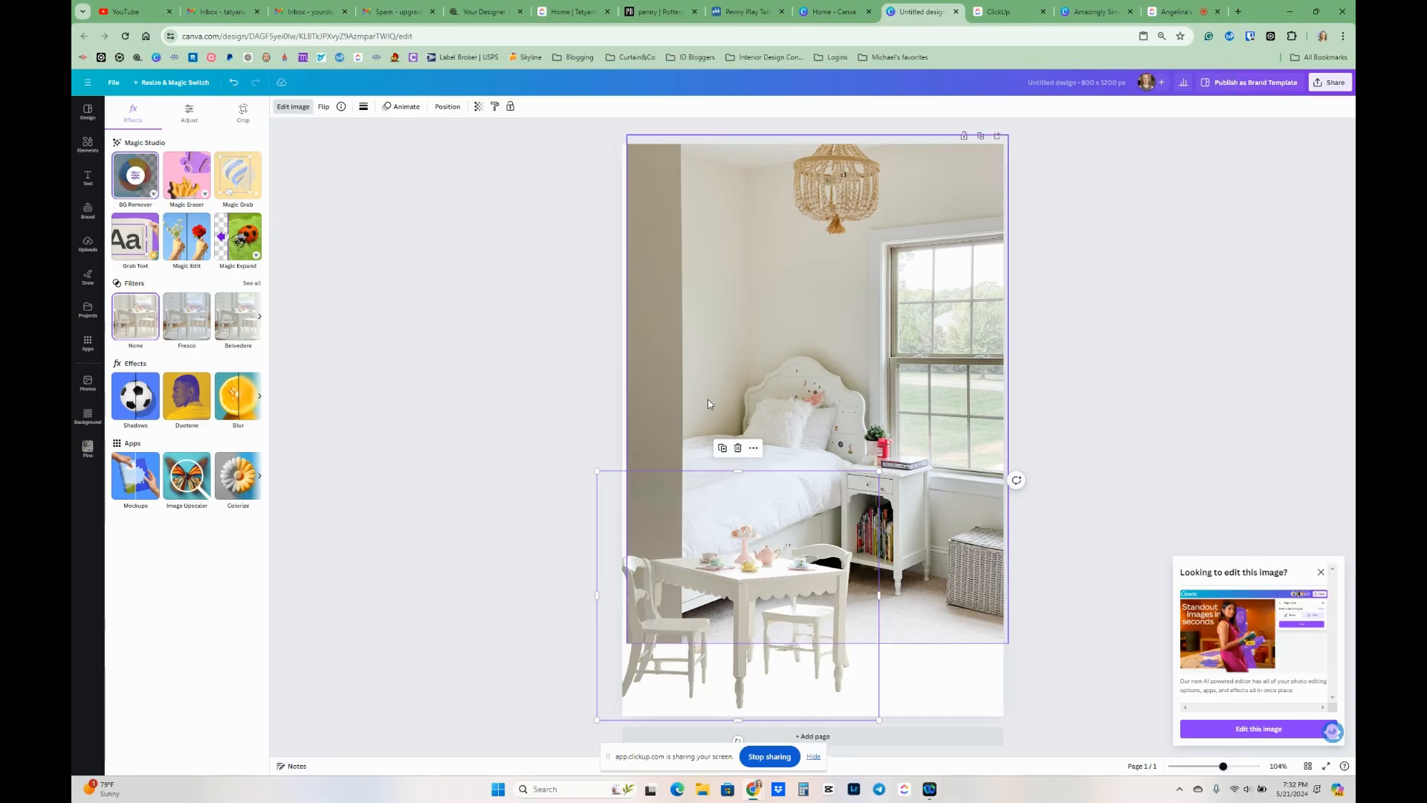
mouse_move(697, 317)
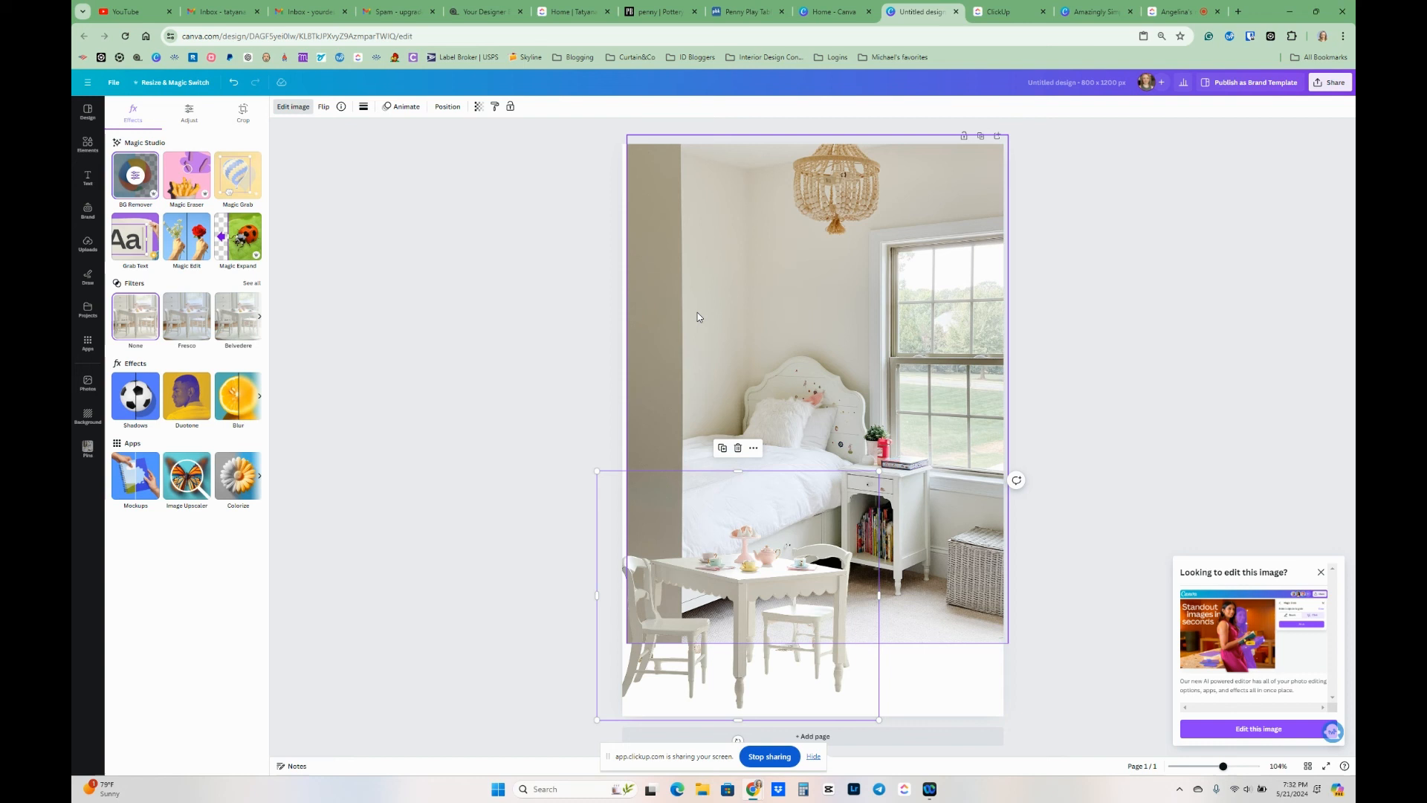
mouse_move(700, 345)
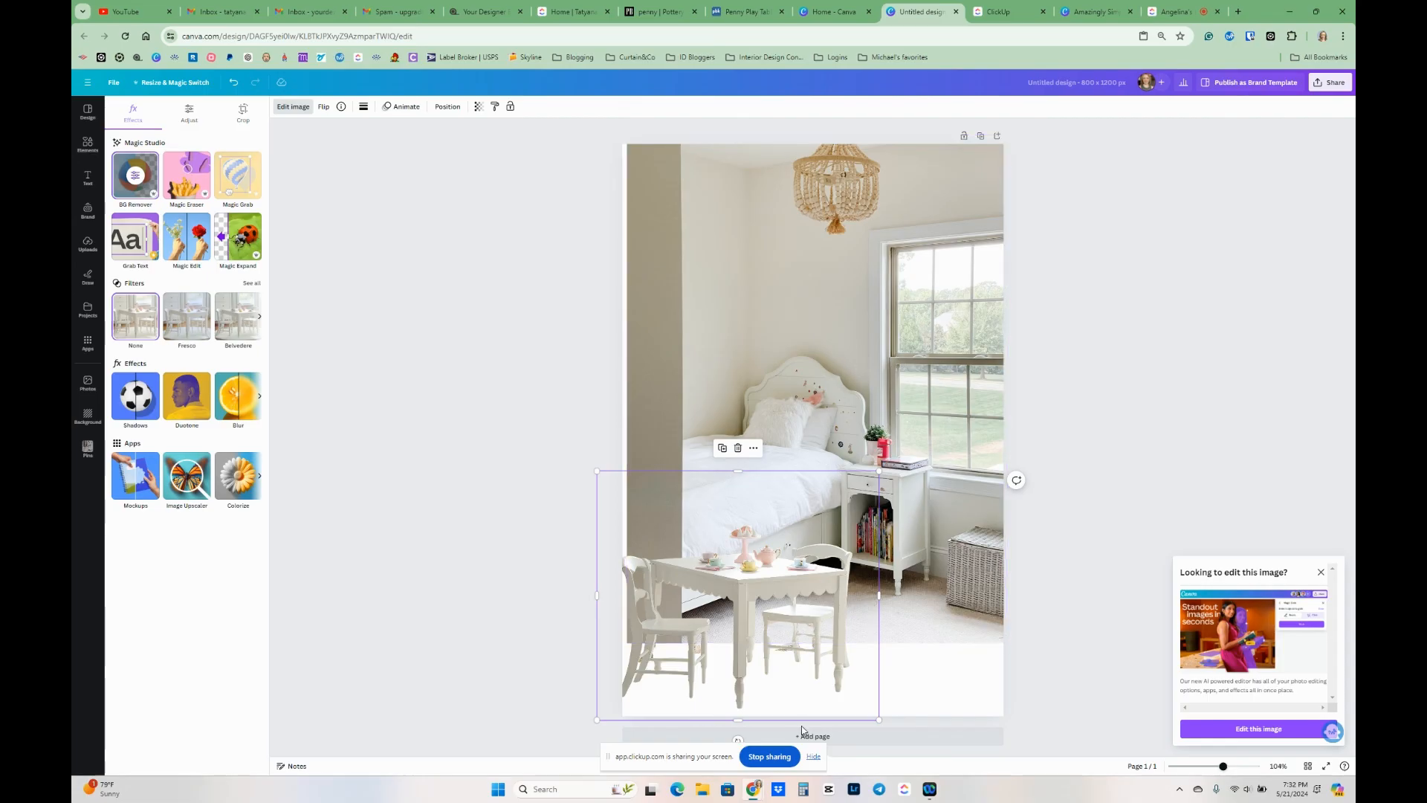
mouse_move(763, 630)
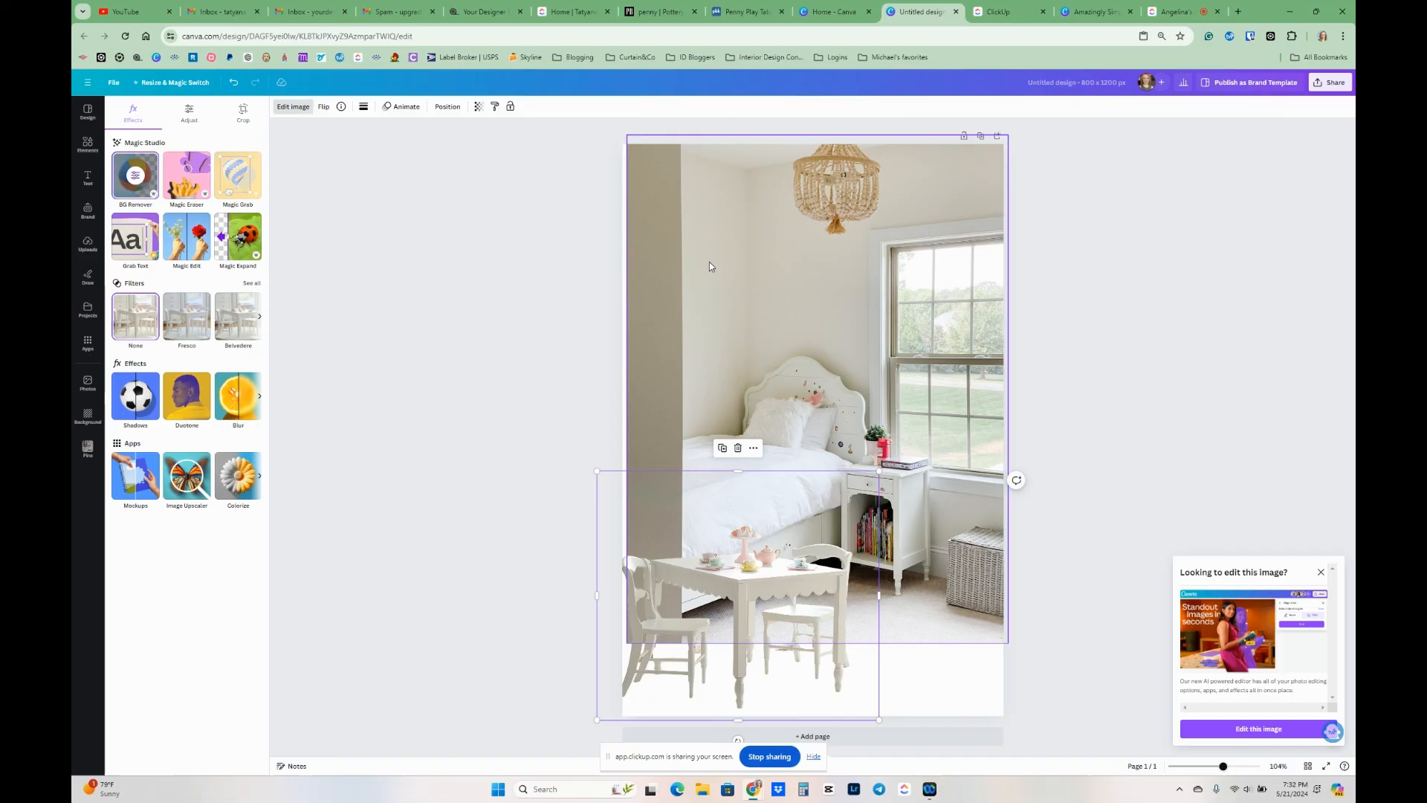
mouse_move(901, 296)
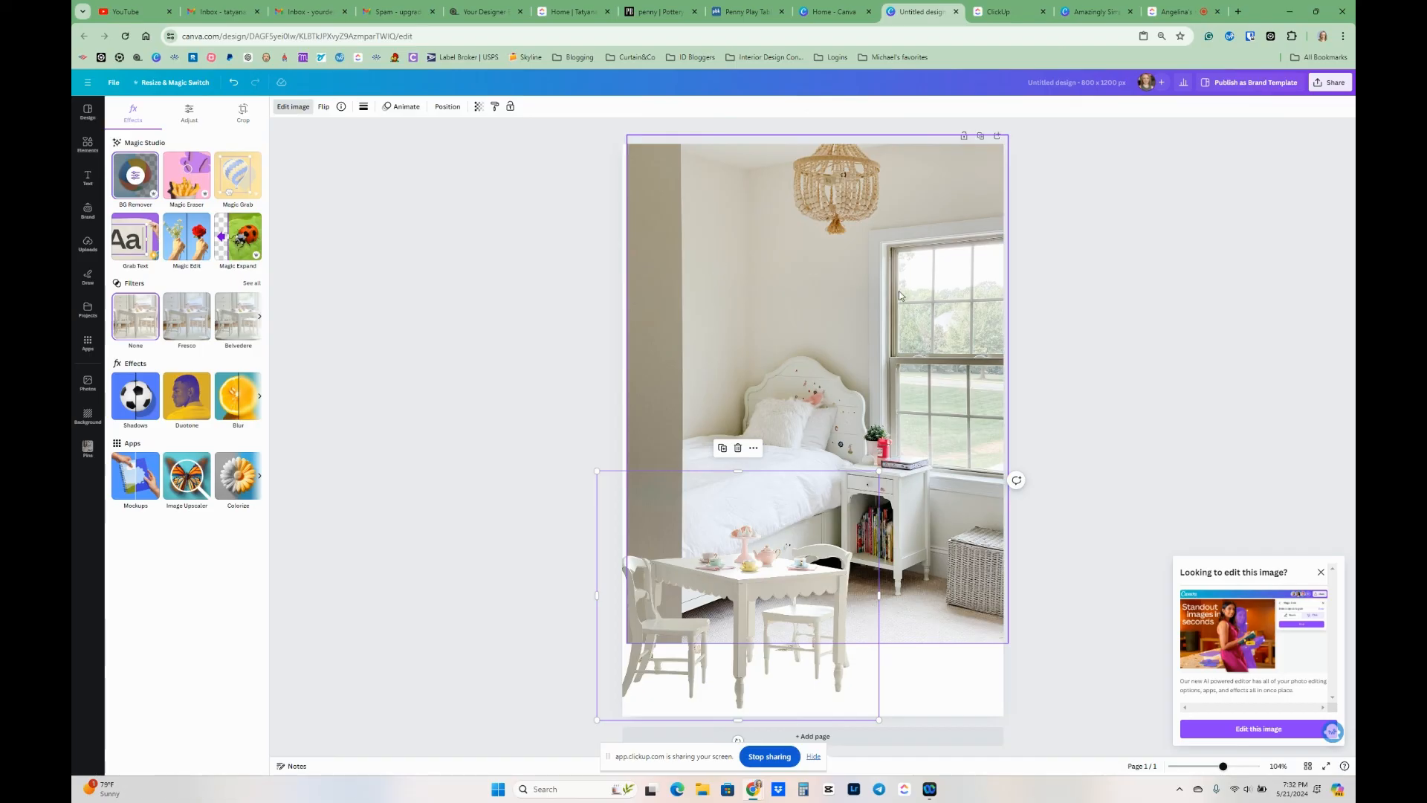